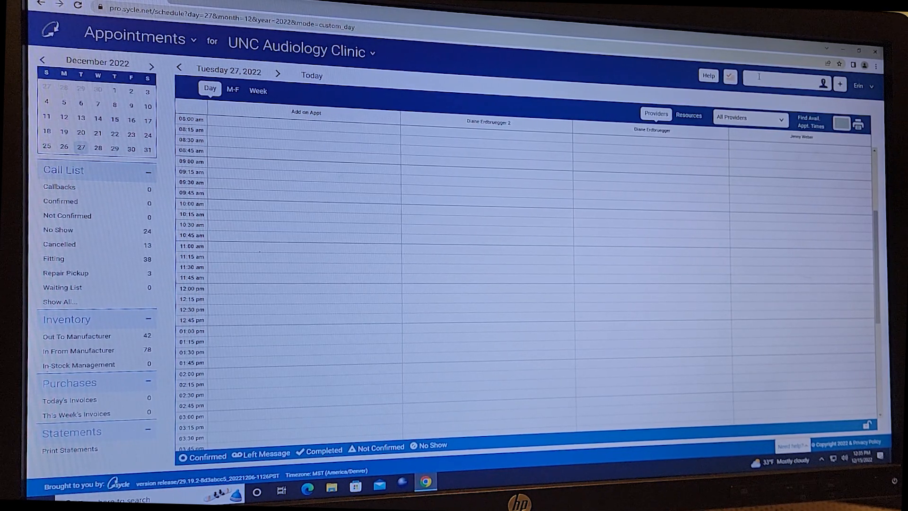
Search Sycle for patient 'kelsey' and open their Noah record.
type("kelsey")
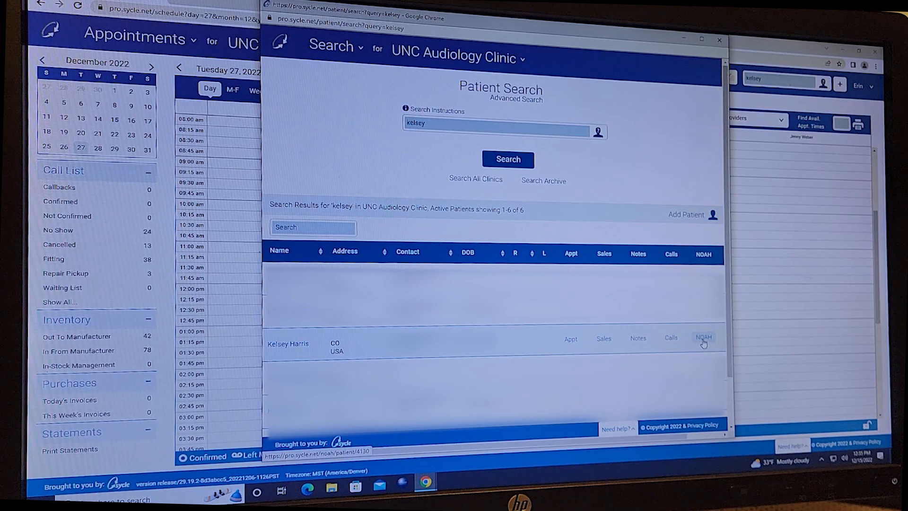
left_click(703, 337)
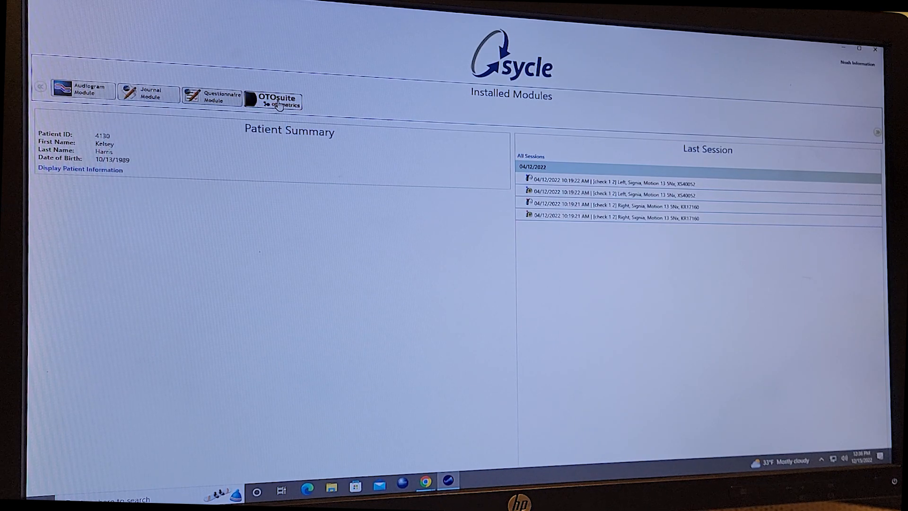
Launch the OTOsuite otometrics module from the Installed Modules bar.
left_click(277, 98)
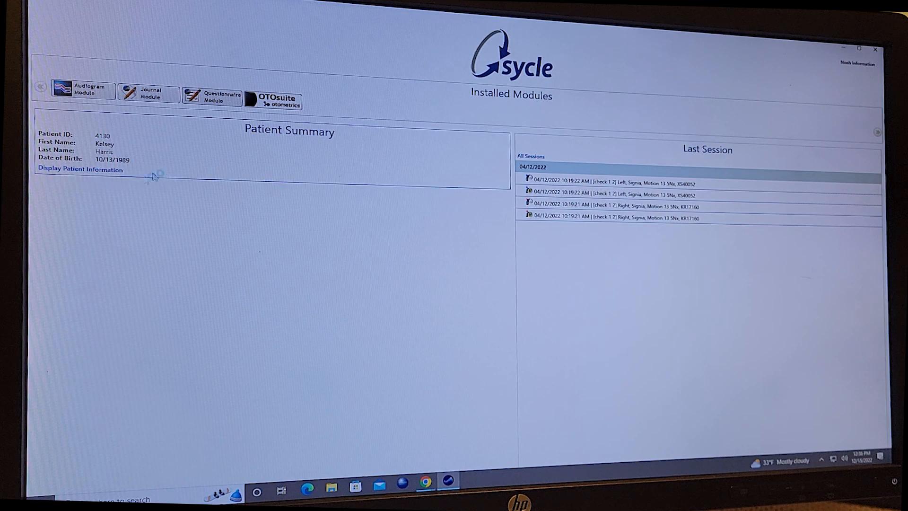
mouse_move(160, 176)
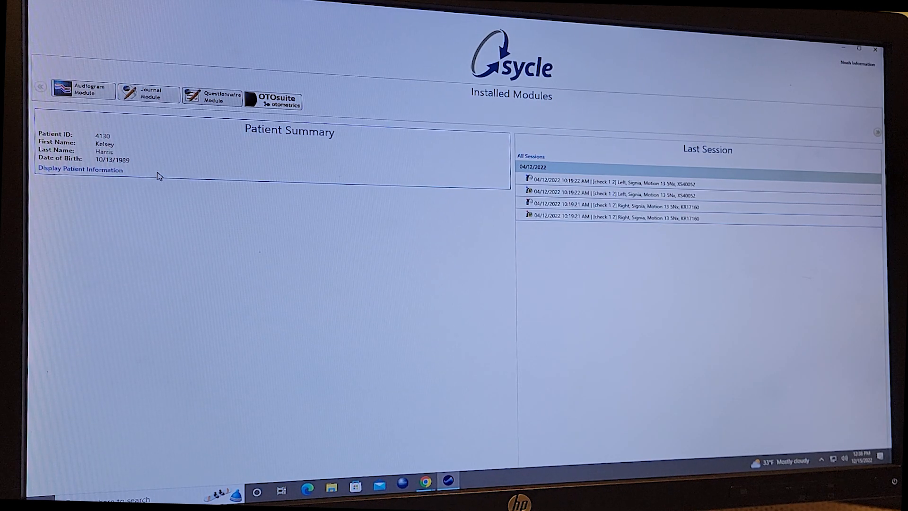
left_click(273, 99)
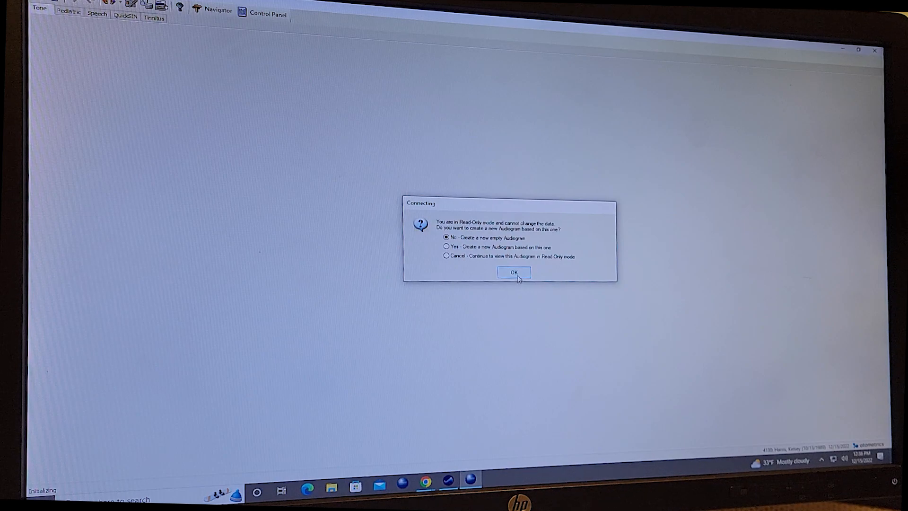
Confirm 'No - Create a new empty Audiogram' in the Connecting dialog.
left_click(512, 272)
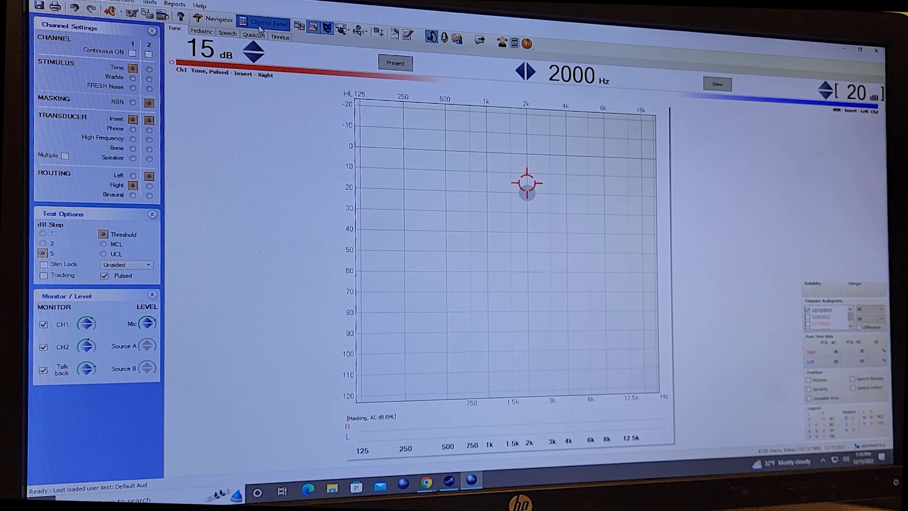
mouse_move(270, 21)
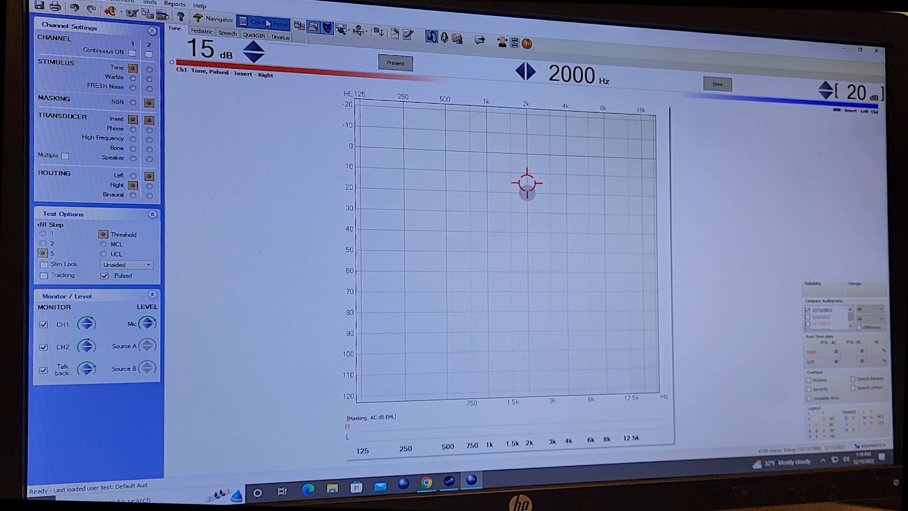
mouse_move(215, 20)
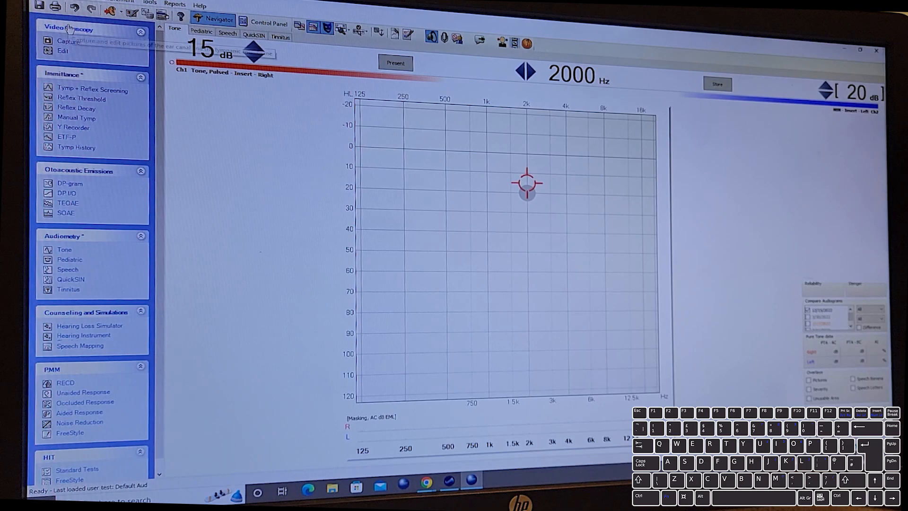
mouse_move(63, 74)
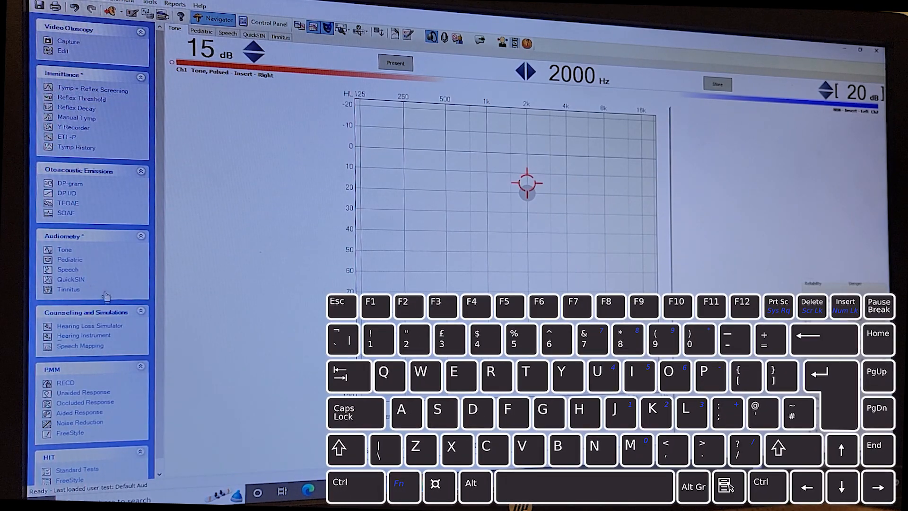
mouse_move(68, 290)
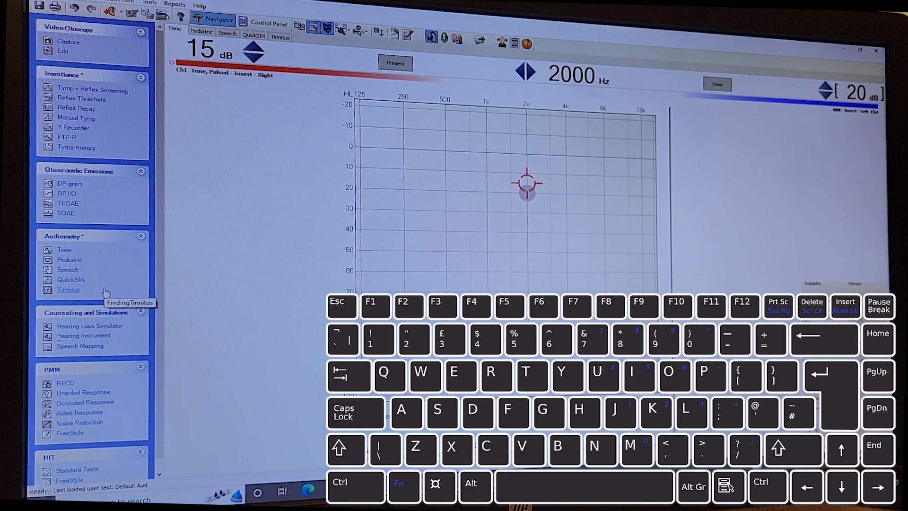
Bring up the Test Selector listing audiometry tests (F8).
key("F8")
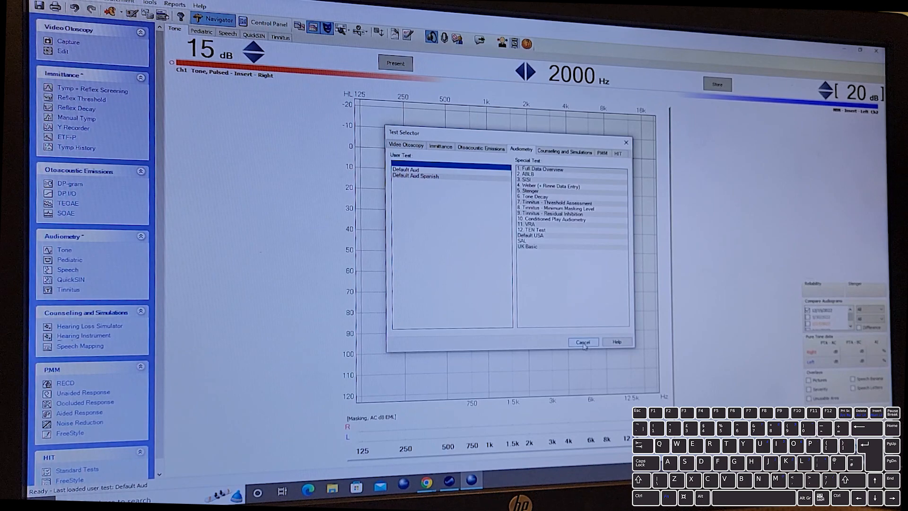
Cancel the Test Selector and show the Control Panel channel settings.
left_click(583, 342)
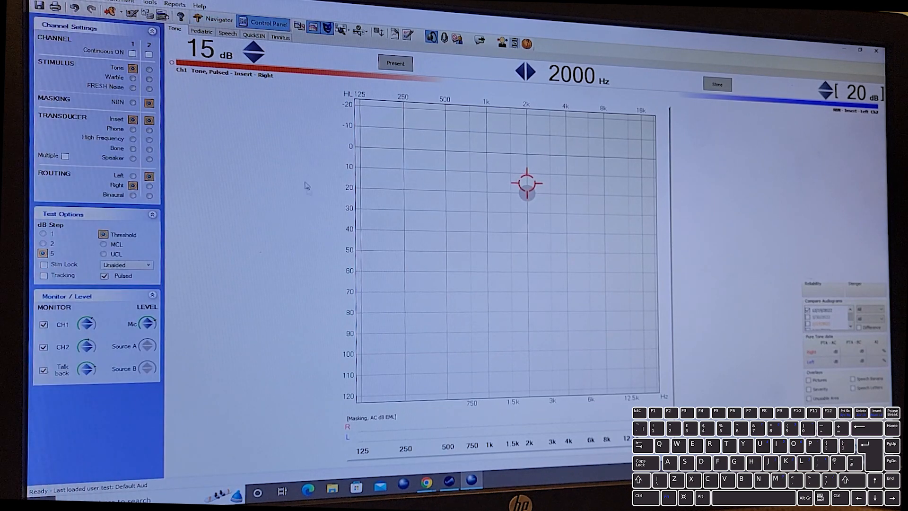
mouse_move(300, 27)
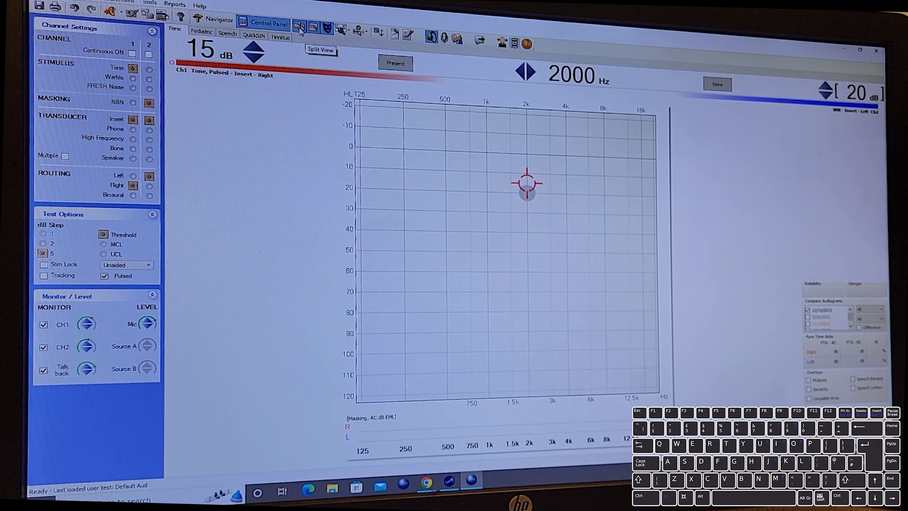
left_click(321, 50)
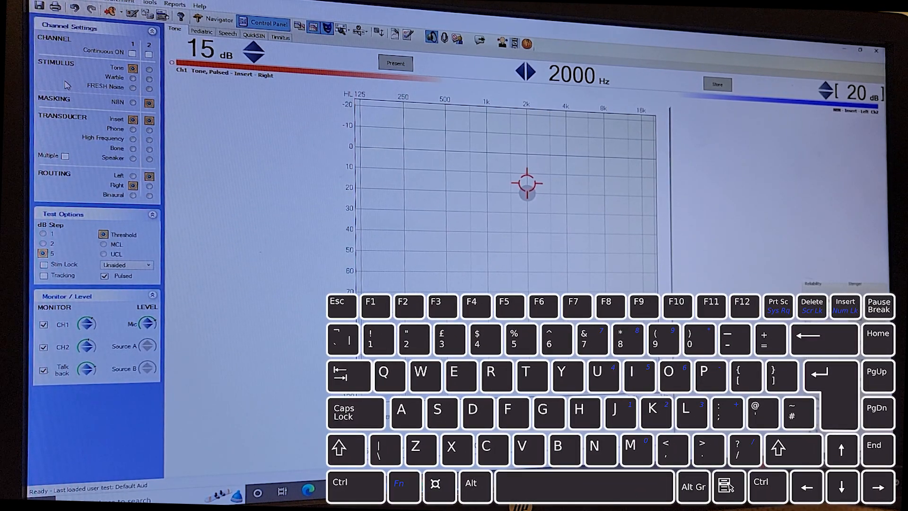
Toggle stimulus between FRESH noise and tone, transducer between phone and insert, ending on tone via inserts.
left_click(132, 77)
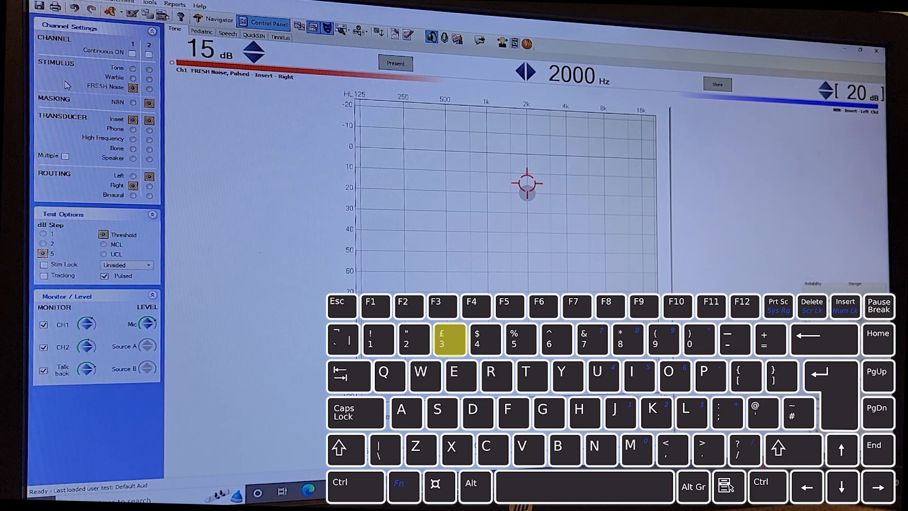
left_click(132, 68)
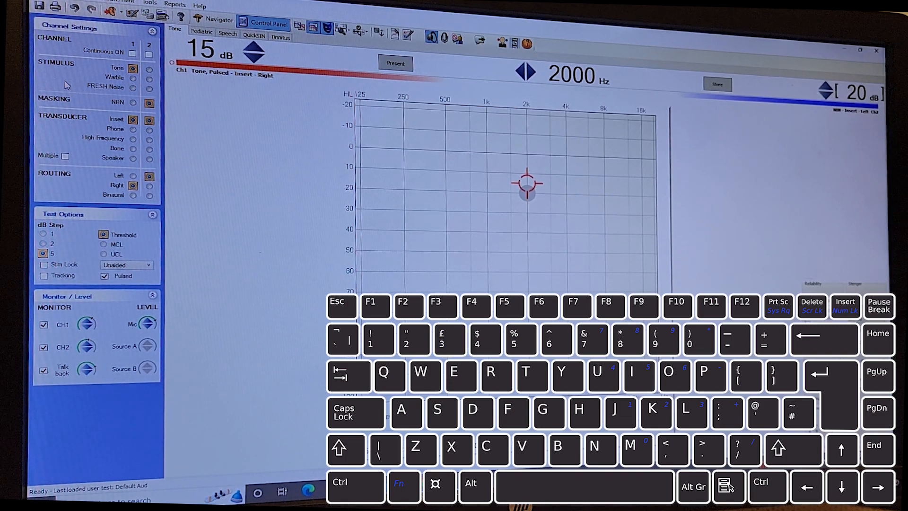
mouse_move(46, 146)
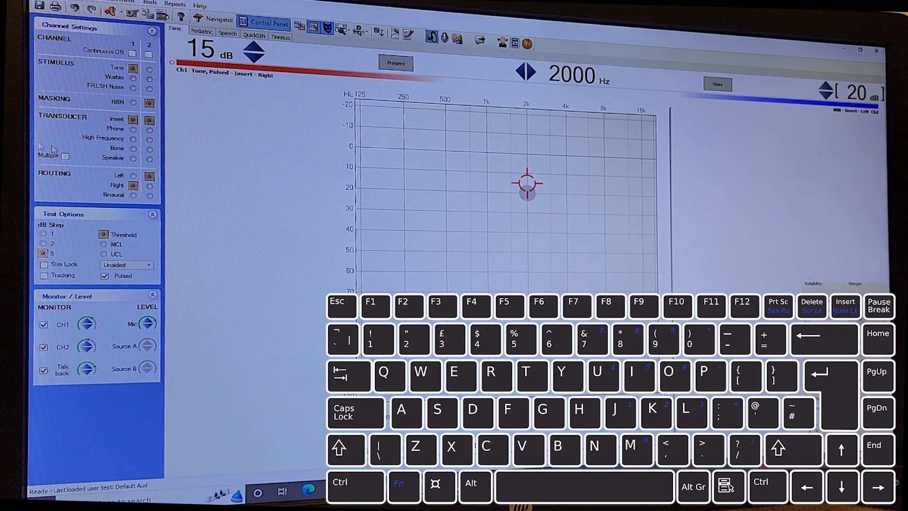
left_click(133, 129)
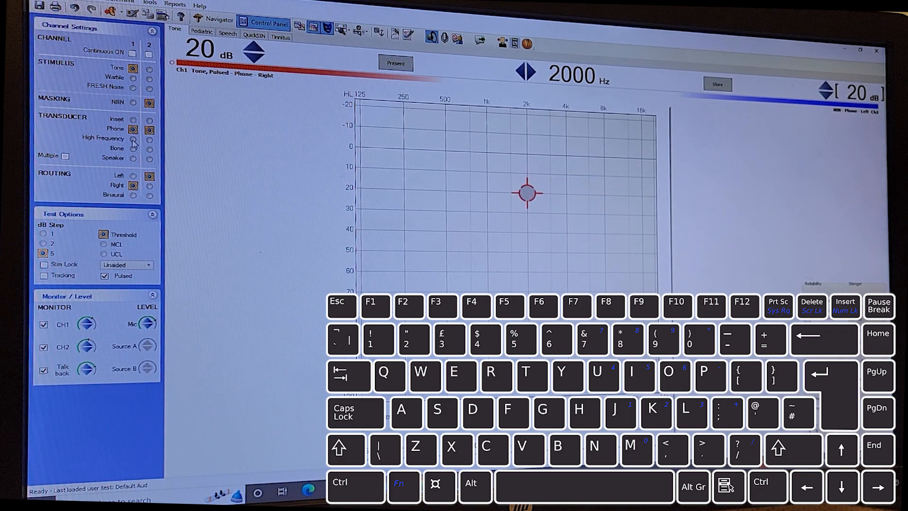
left_click(133, 119)
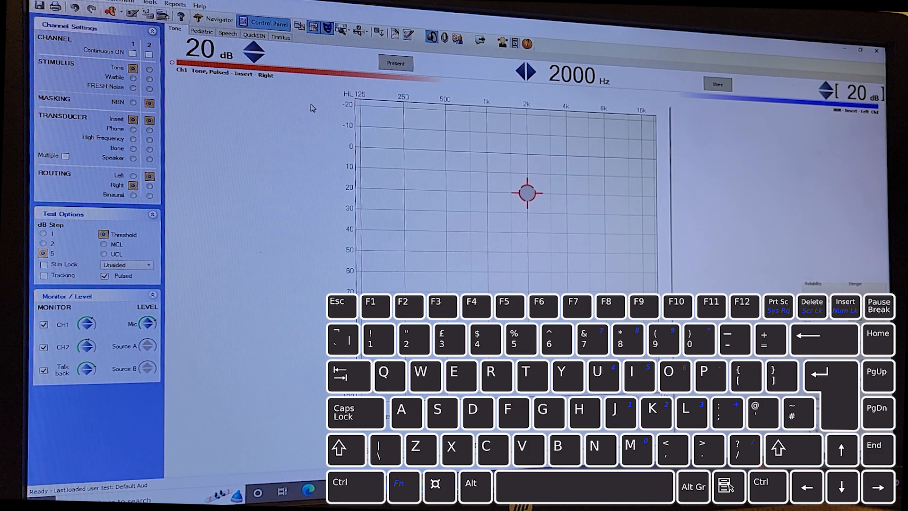
key("5")
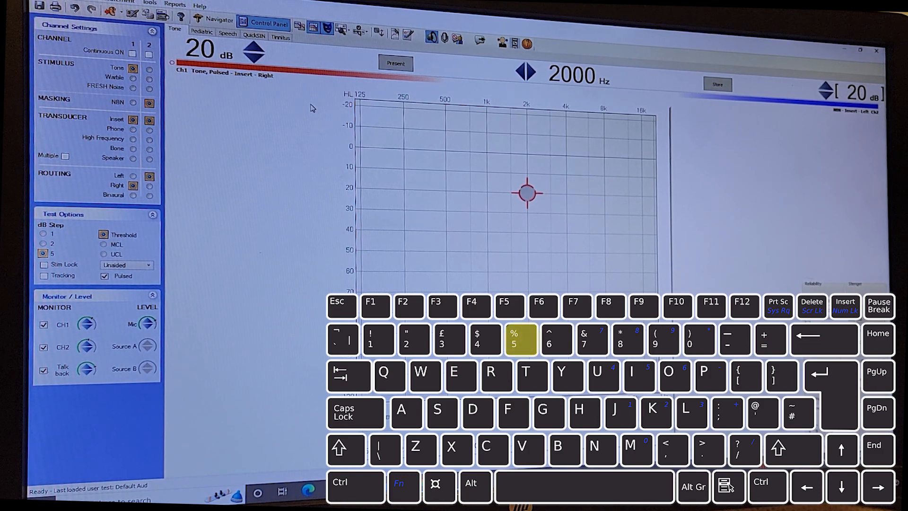
left_click(132, 129)
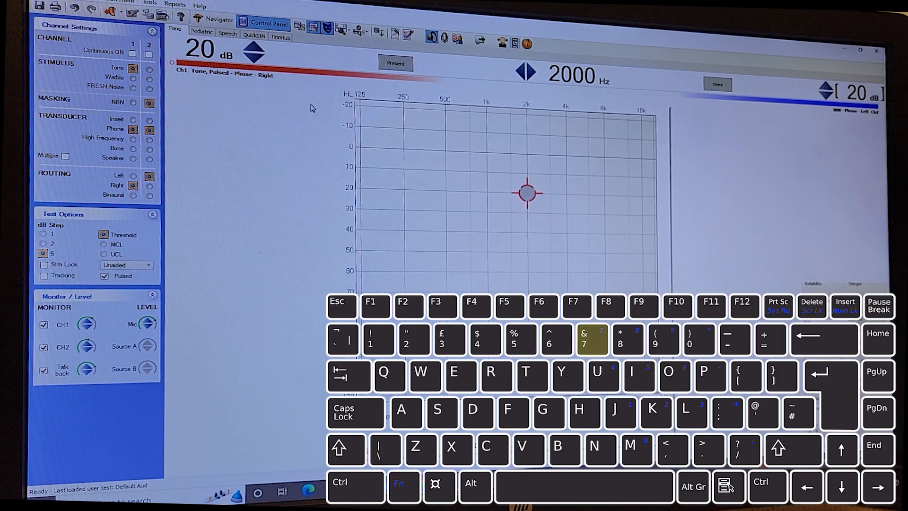
left_click(133, 138)
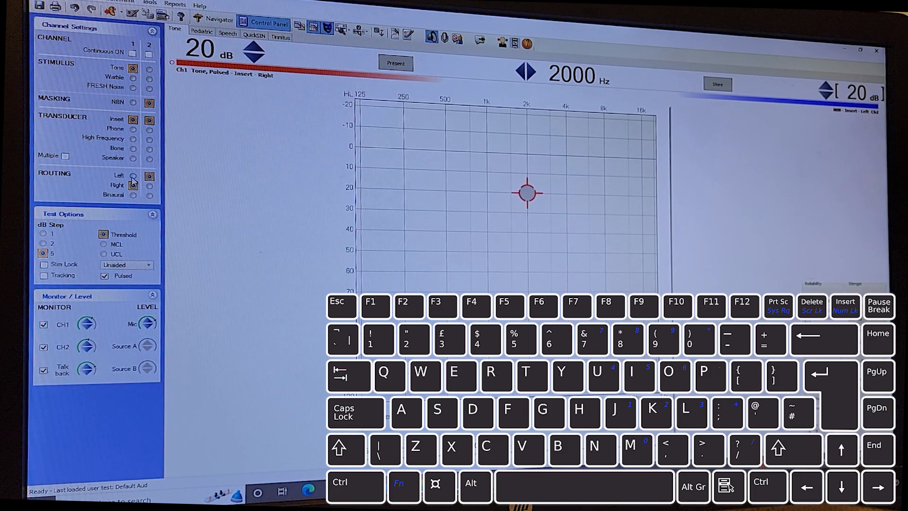
Route channel 1 to the left ear, then back to the right ear.
key("L")
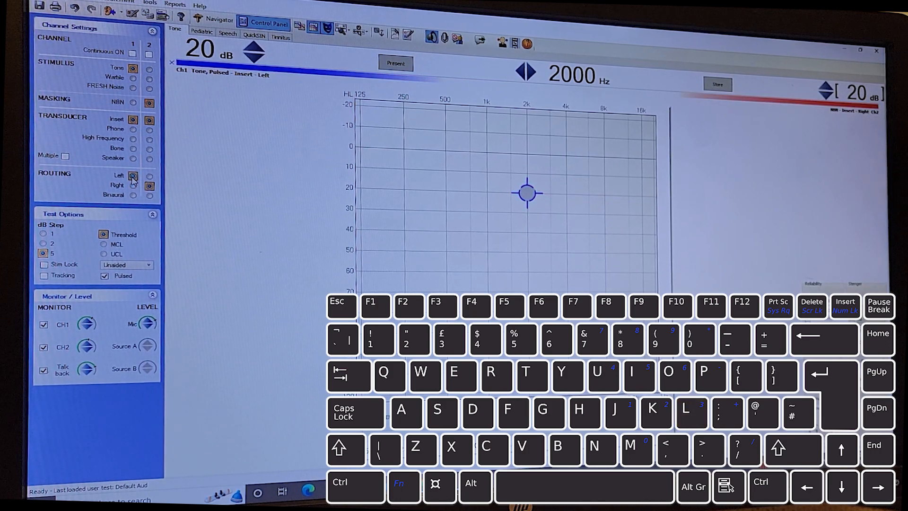
key("r")
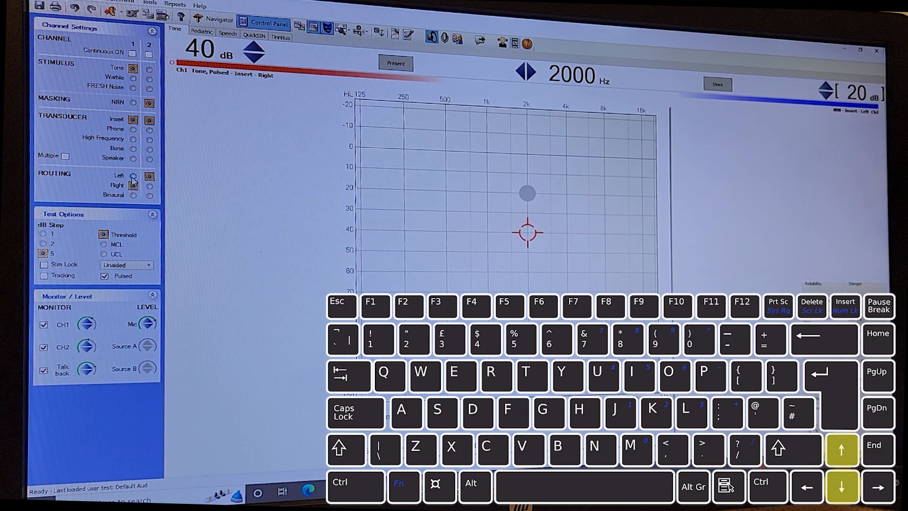
Step channel 1 to 10 dB at 4000 Hz and present the tone.
key("down")
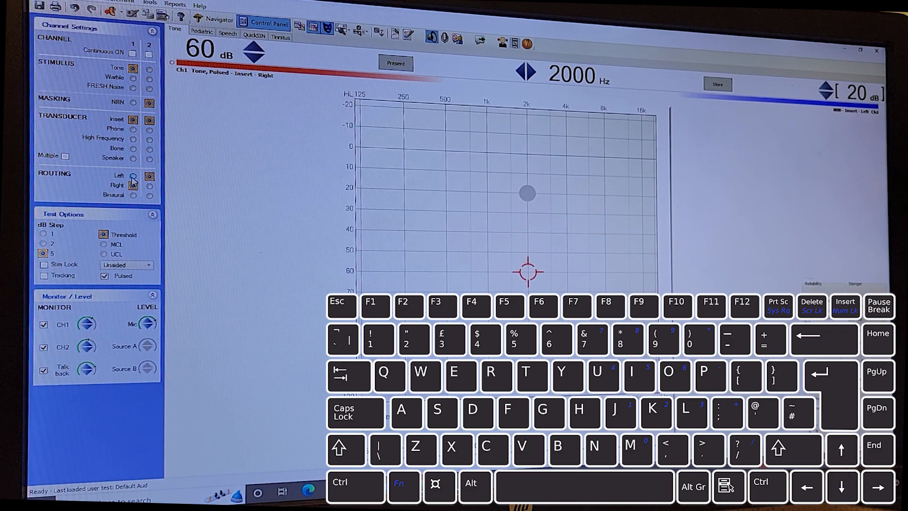
key("down")
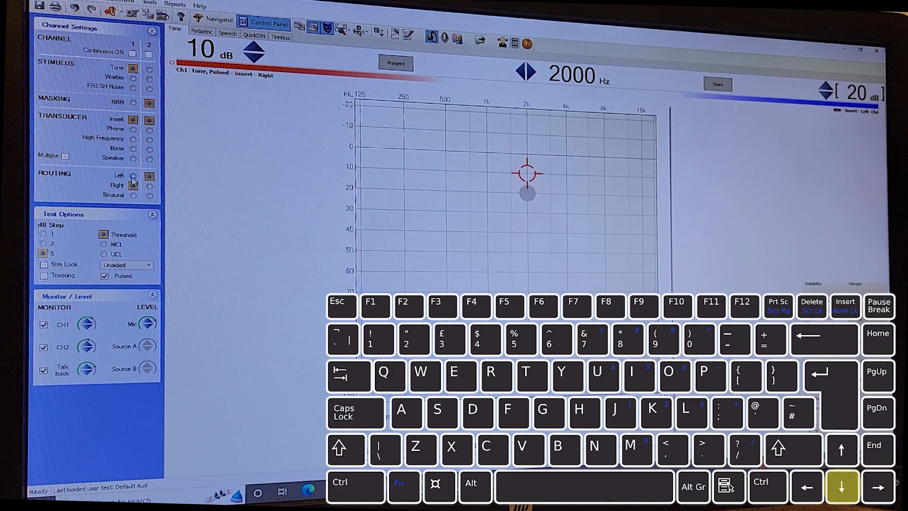
key("down")
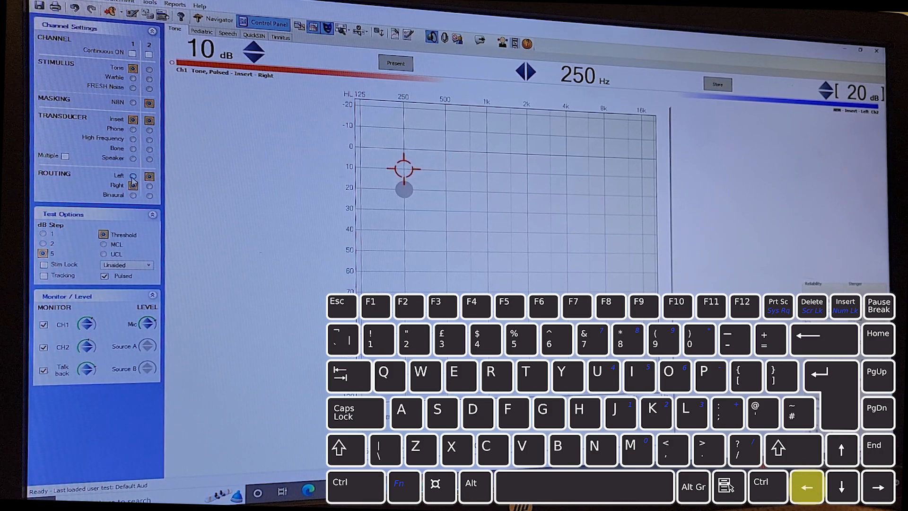
key("Left")
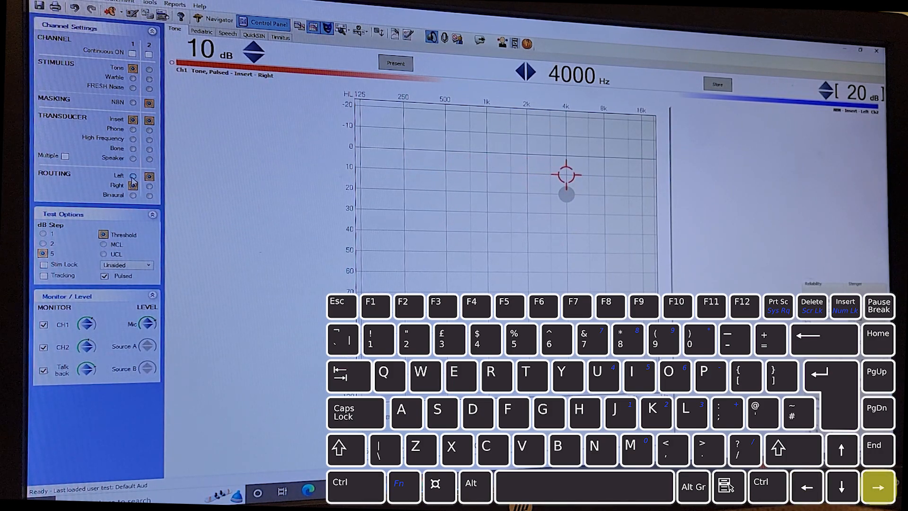
left_click(877, 486)
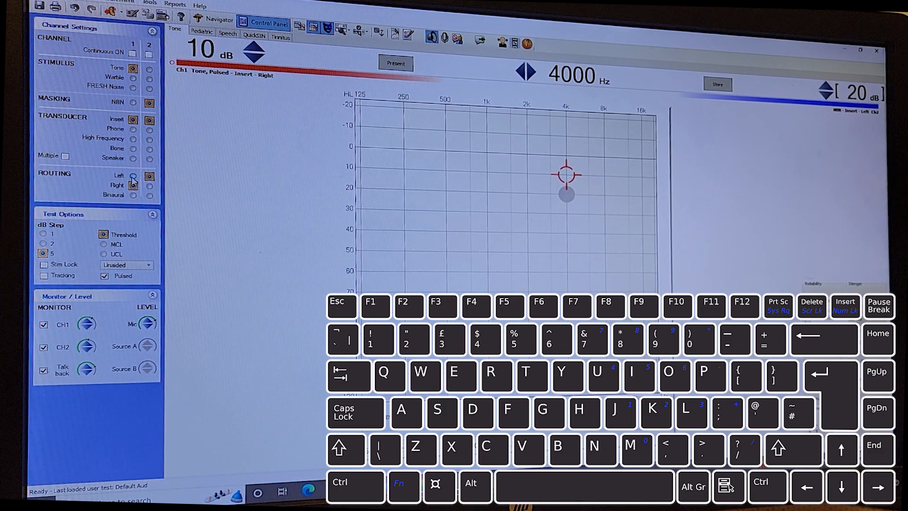
key("space")
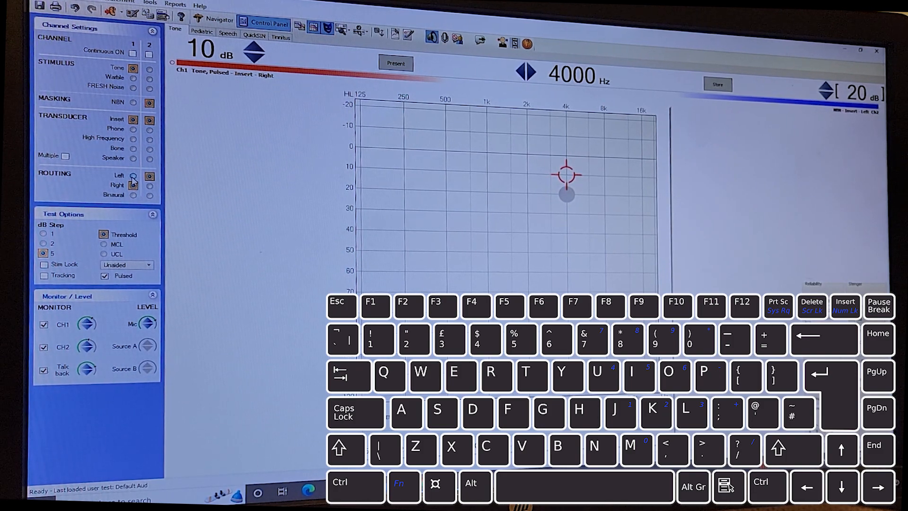
Store the right-ear 10 dB threshold at 4000 Hz.
key("s")
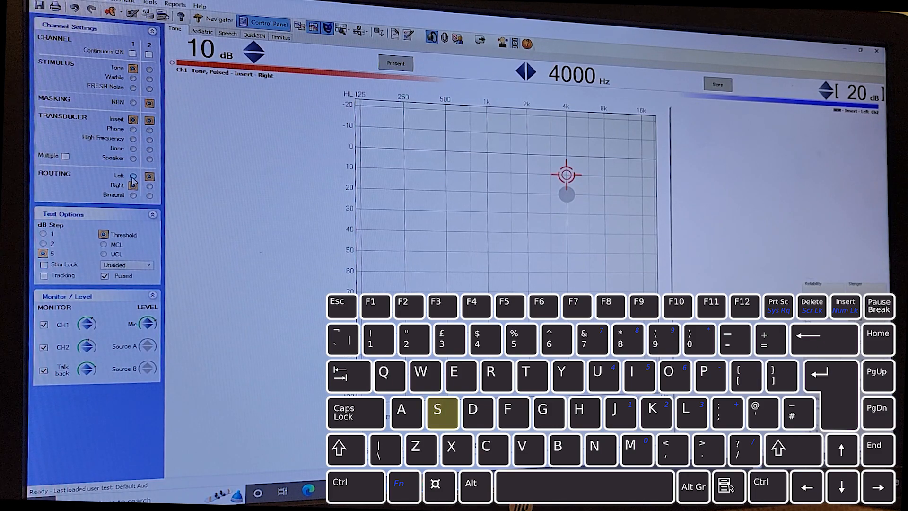
key("s")
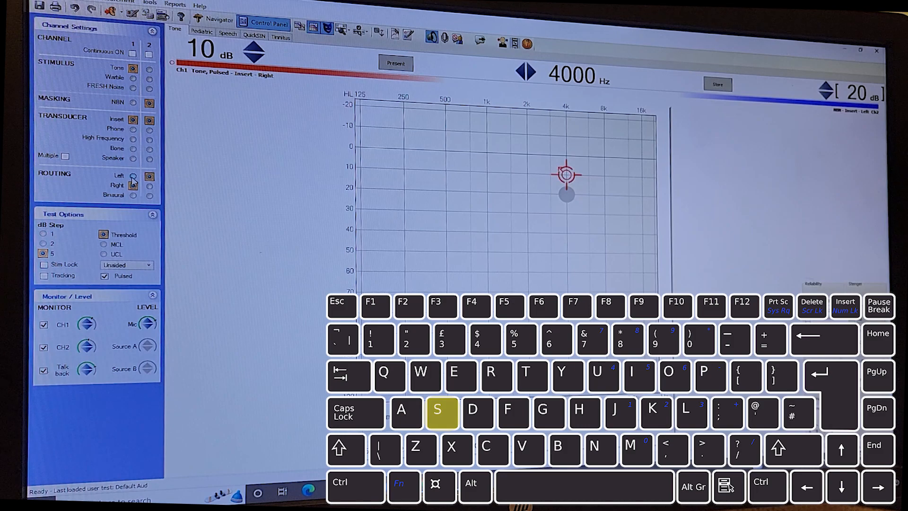
key("s")
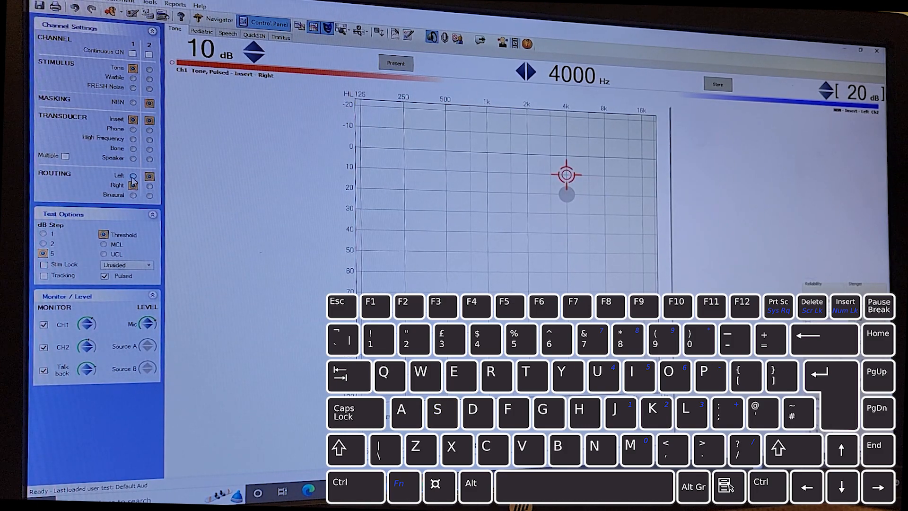
key("f")
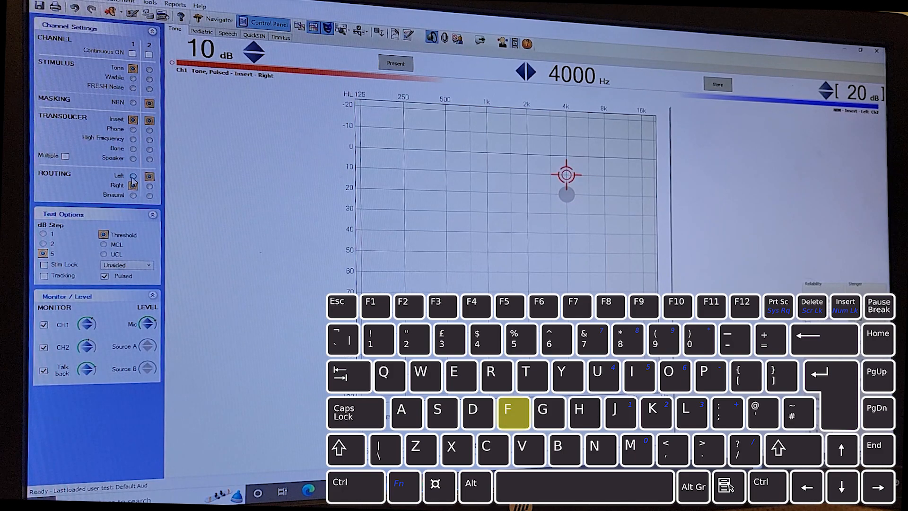
key("F2")
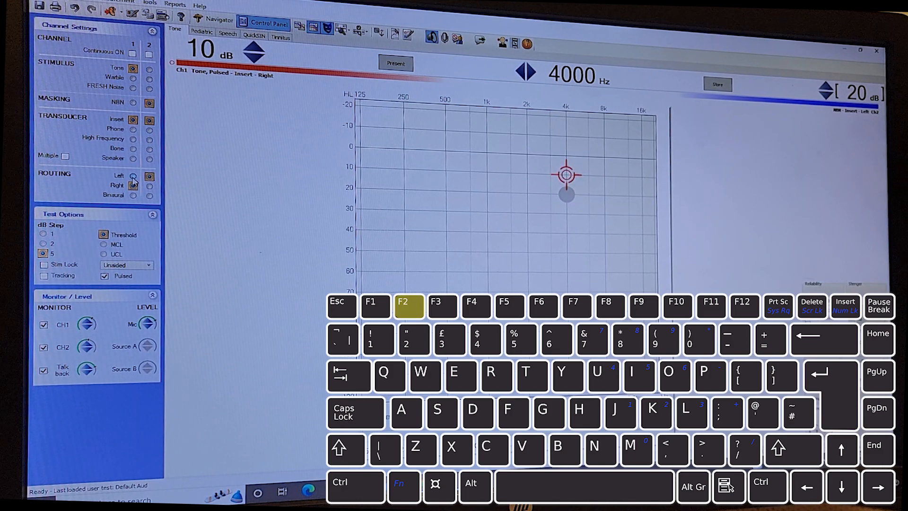
key("f")
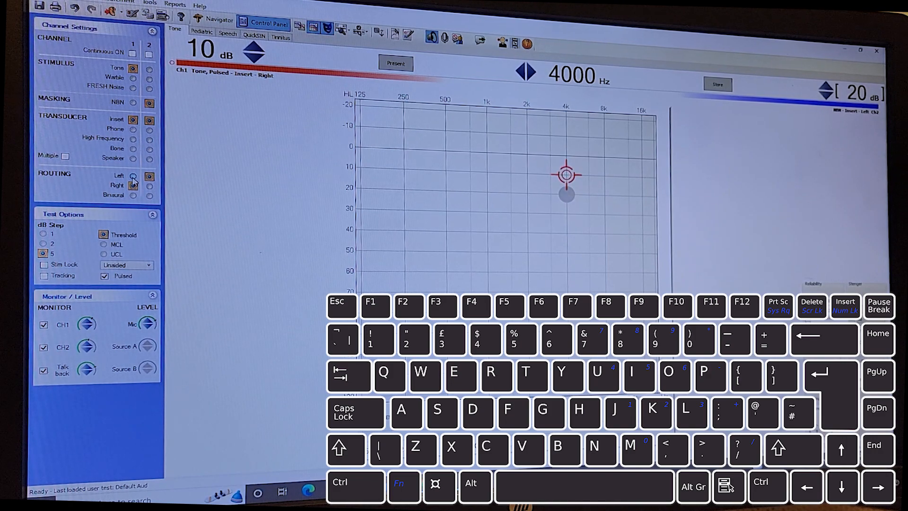
Turn on continuous channel 2 masking noise and raise it to 25 dB.
key("shift")
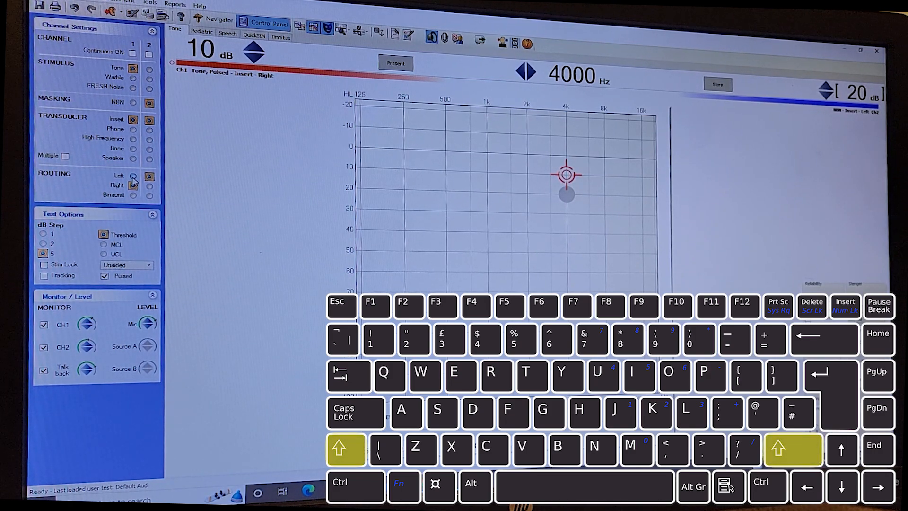
key("down")
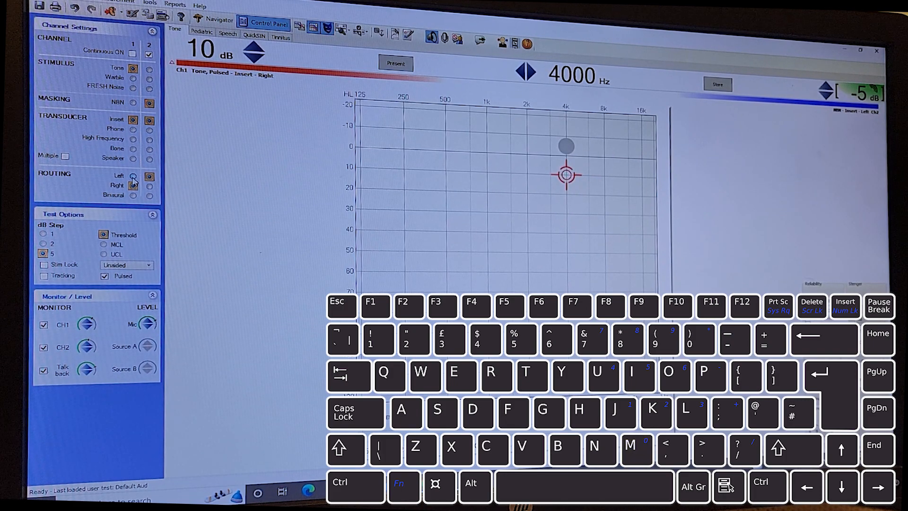
key("shift")
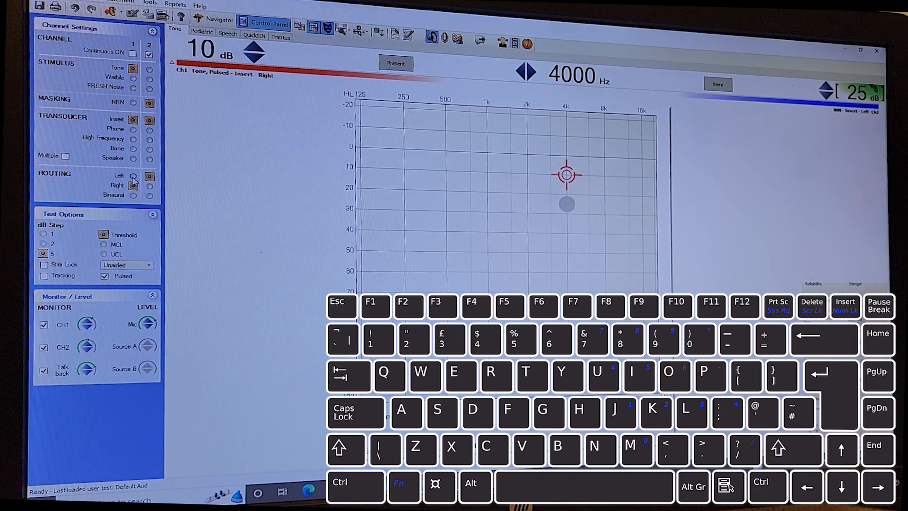
key("up")
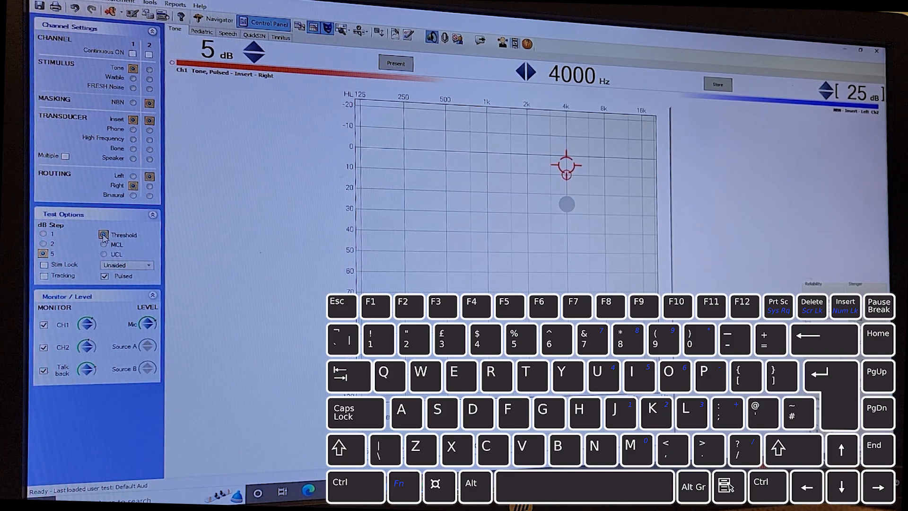
Switch Test Options to UCL and store the uncomfortable loudness mark at 4000 Hz, right ear.
key("t")
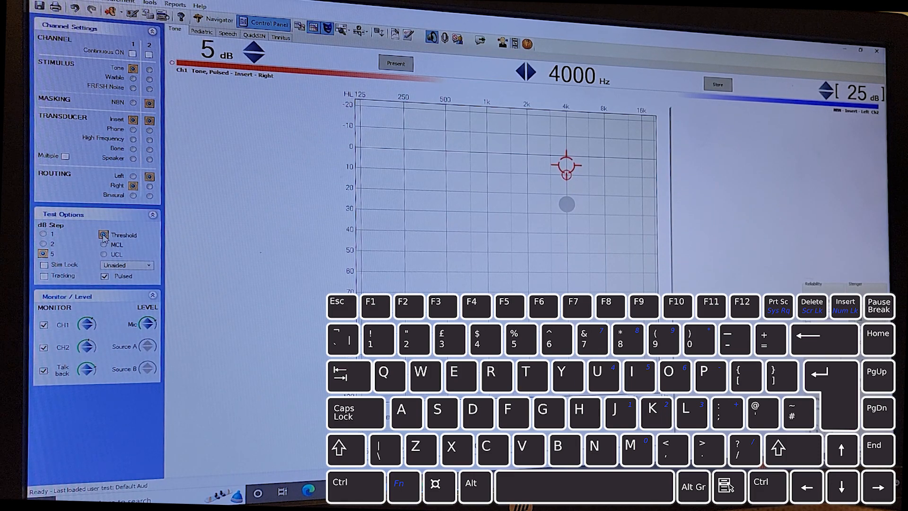
key("c")
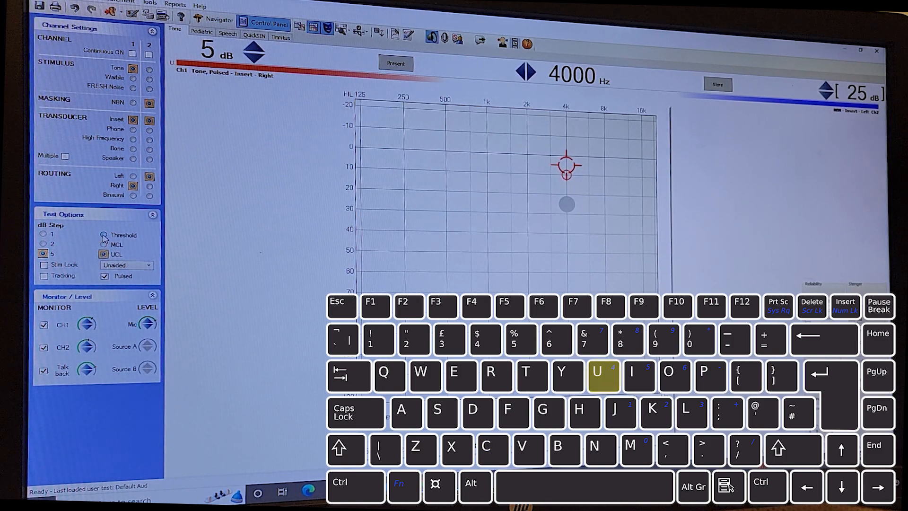
key("u")
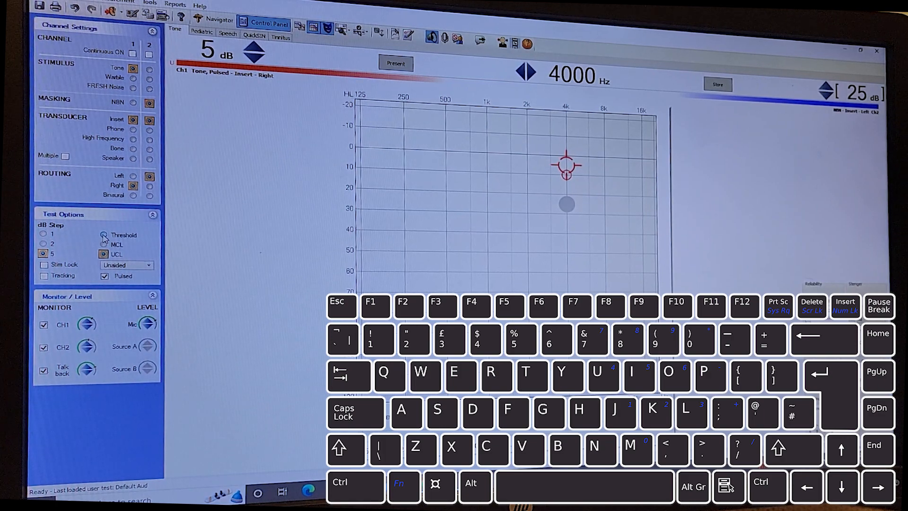
key("s")
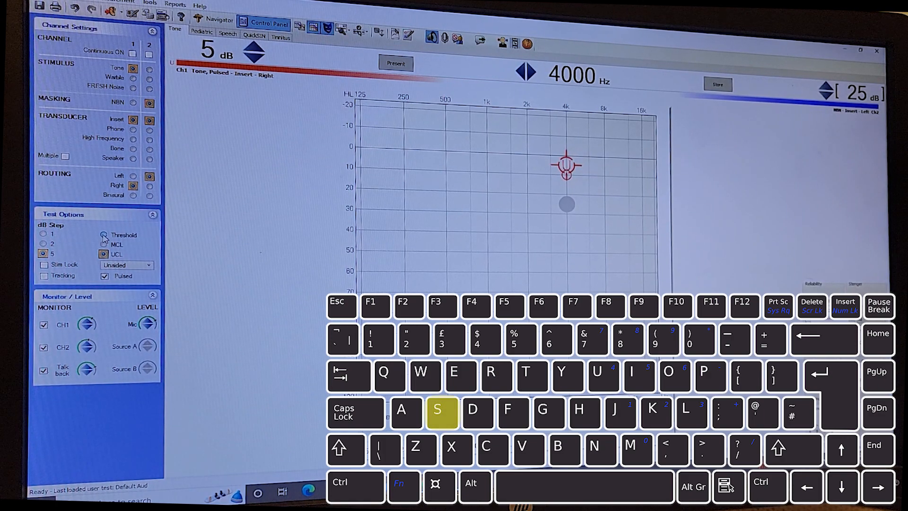
key("s")
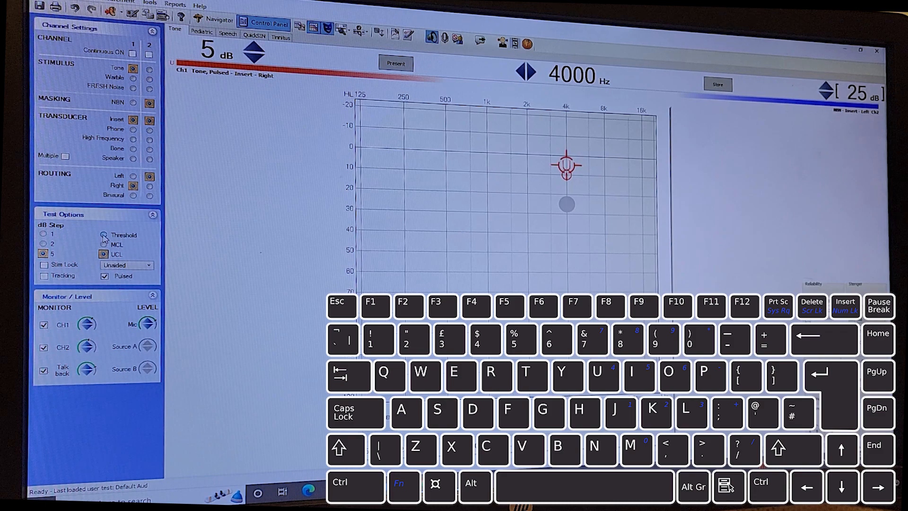
key("s")
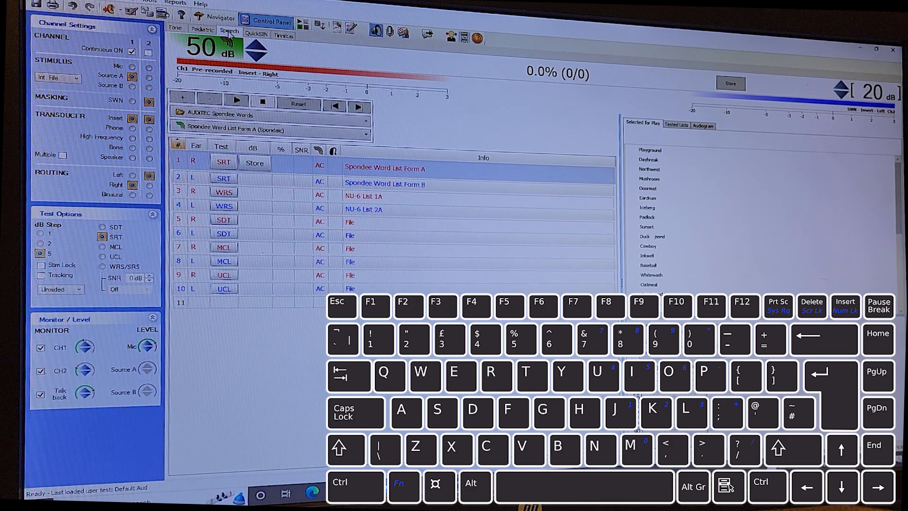
Switch to speech audiometry and load the right-ear SRT test with Spondee Word List Form A.
left_click(378, 339)
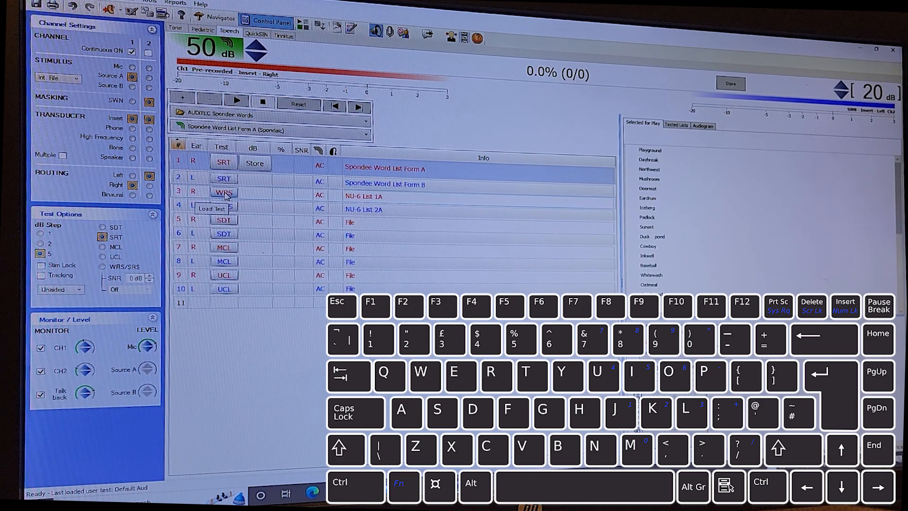
left_click(223, 192)
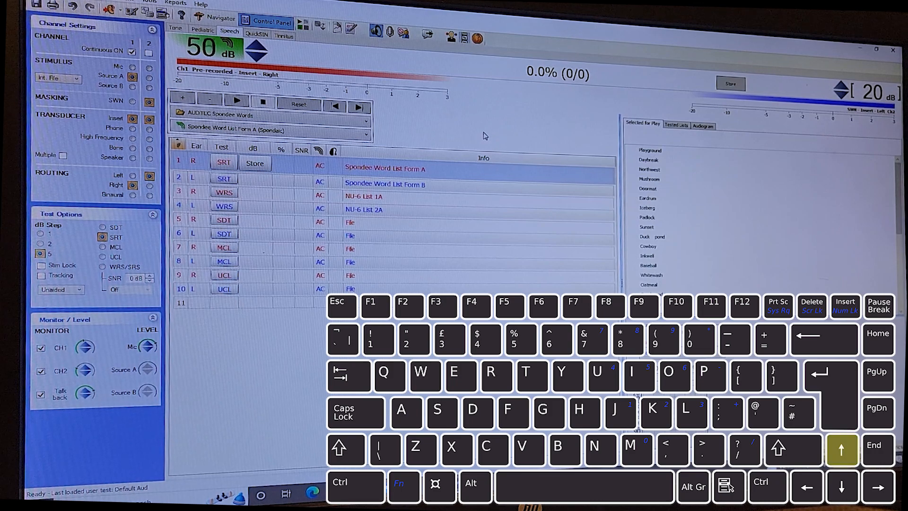
Lower the presentation level while presenting spondees and store a 35 dB right-ear SRT.
key("Down")
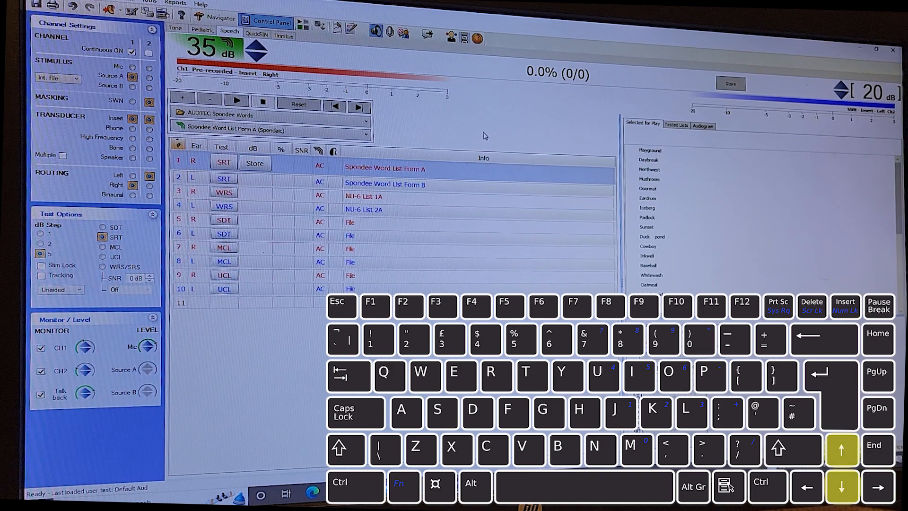
left_click(257, 54)
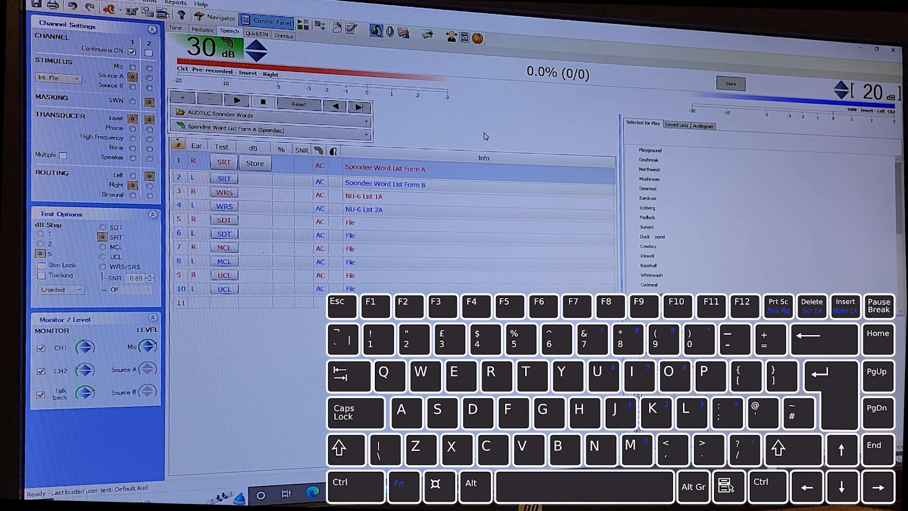
key("f5")
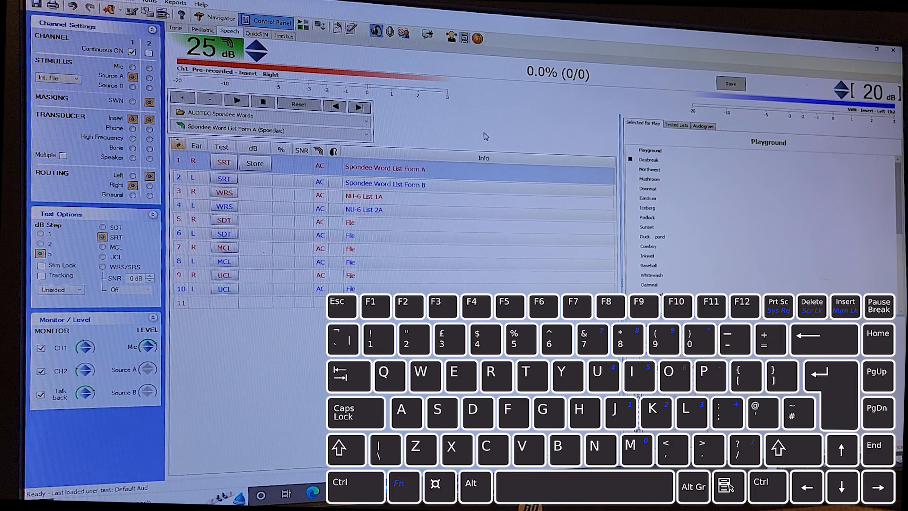
left_click(236, 101)
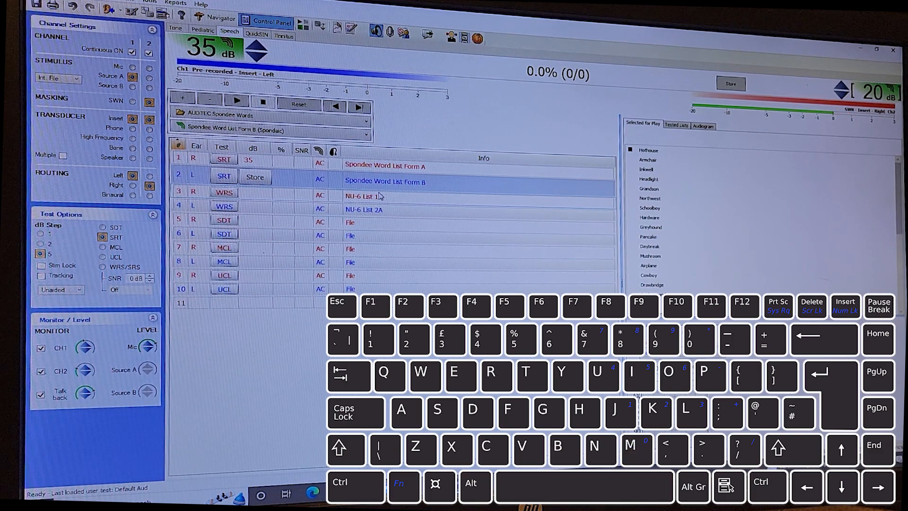
Set up the left-ear SRT test with masking raised to 45 dB and present spondees.
key("shift")
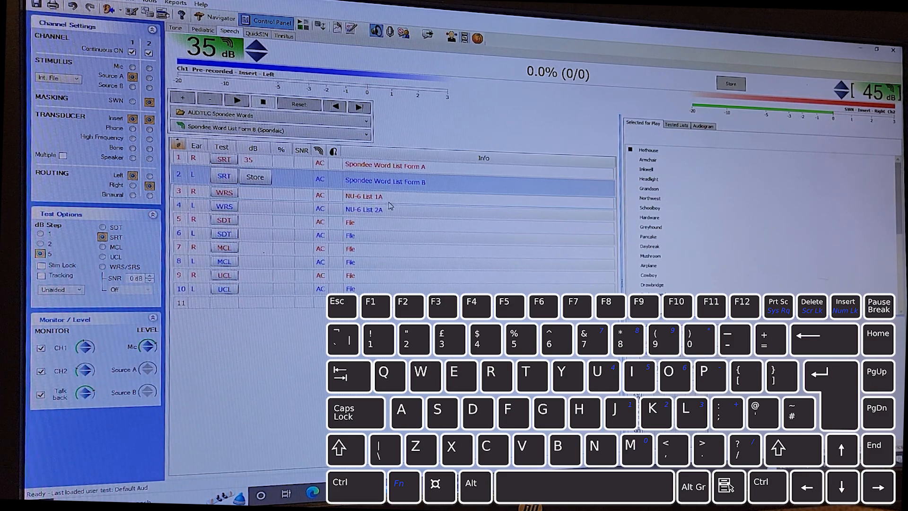
key("f5")
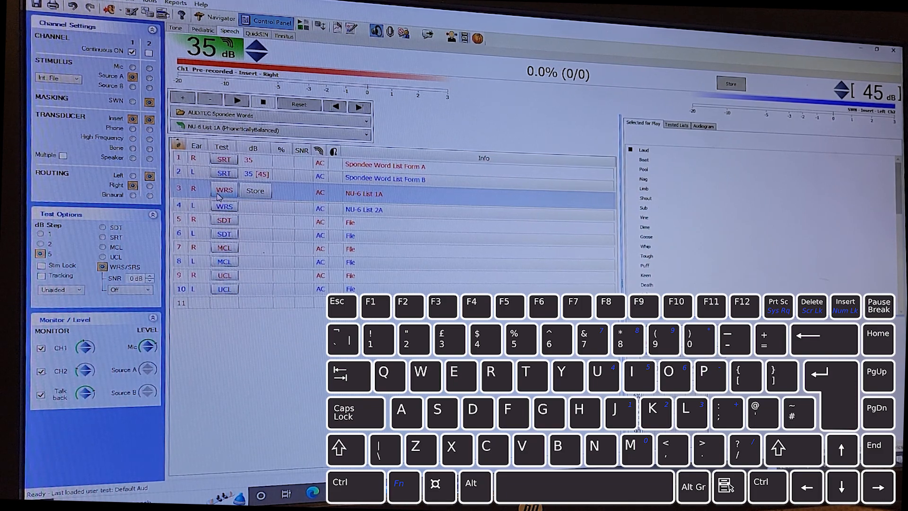
Play NU-6 List 1A at 45 dB, scoring Laud correct, Boat missed and Pool correct.
key("up")
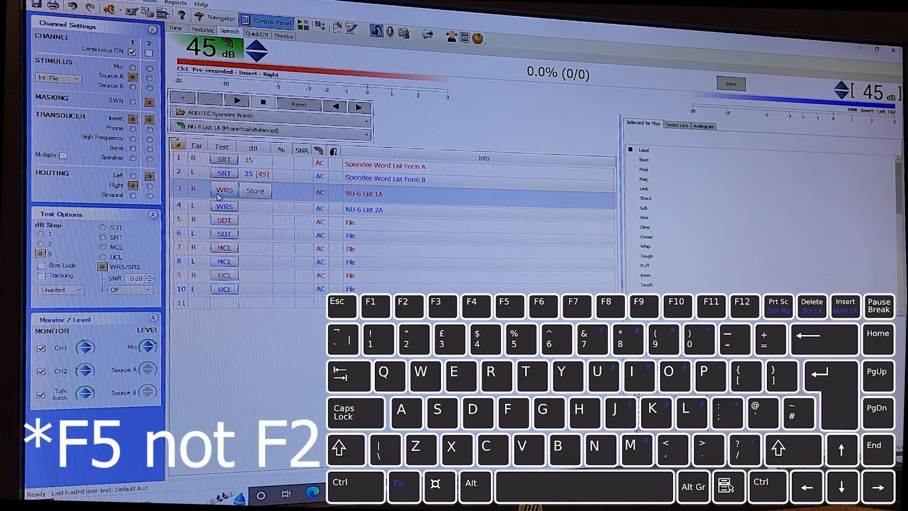
key("F5")
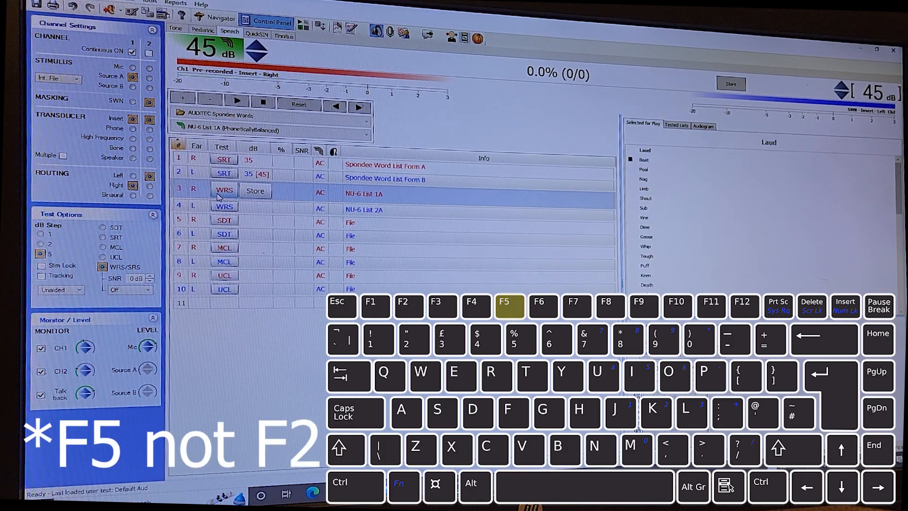
key("F5")
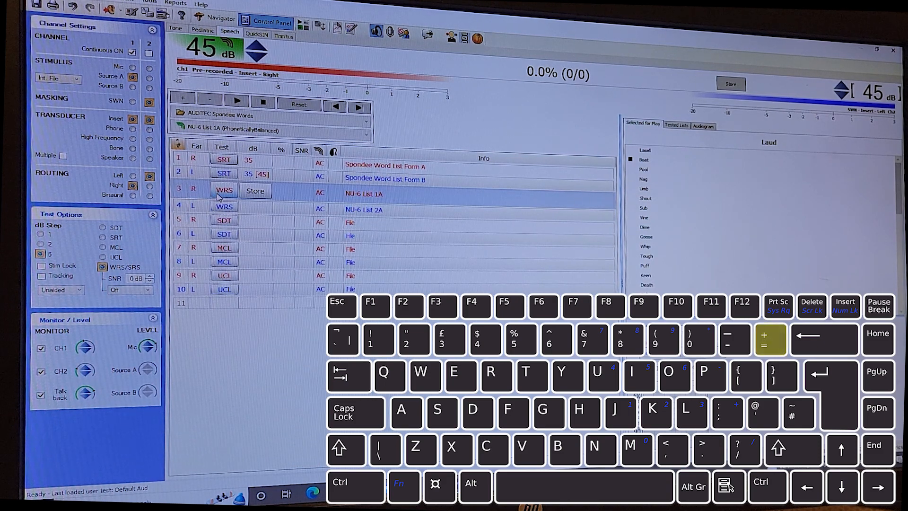
key("minus")
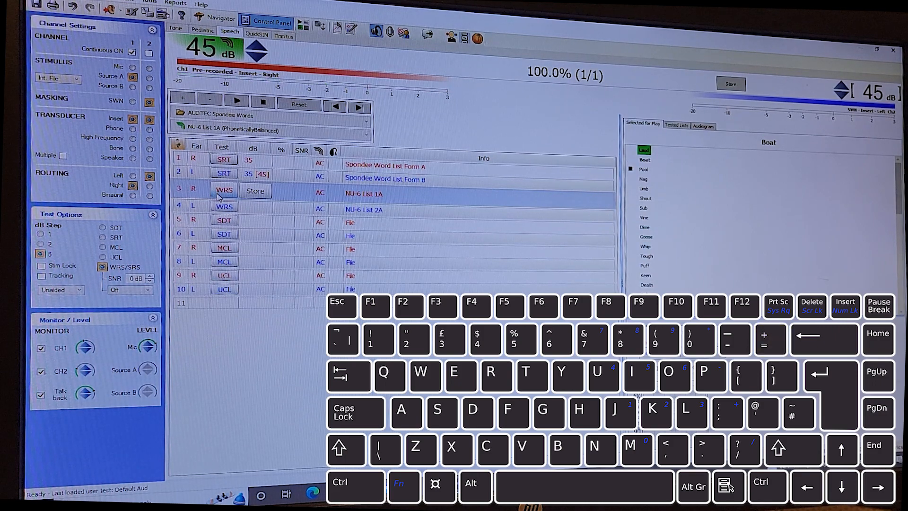
left_click(236, 102)
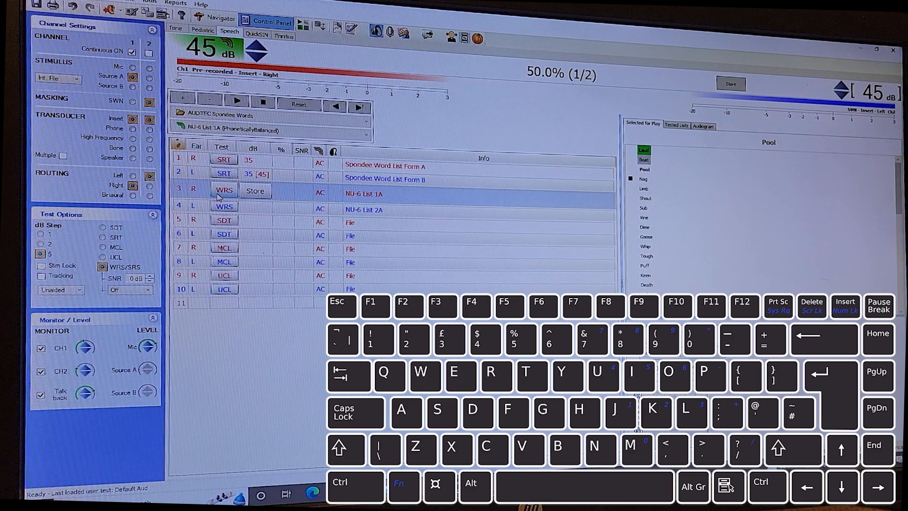
left_click(235, 101)
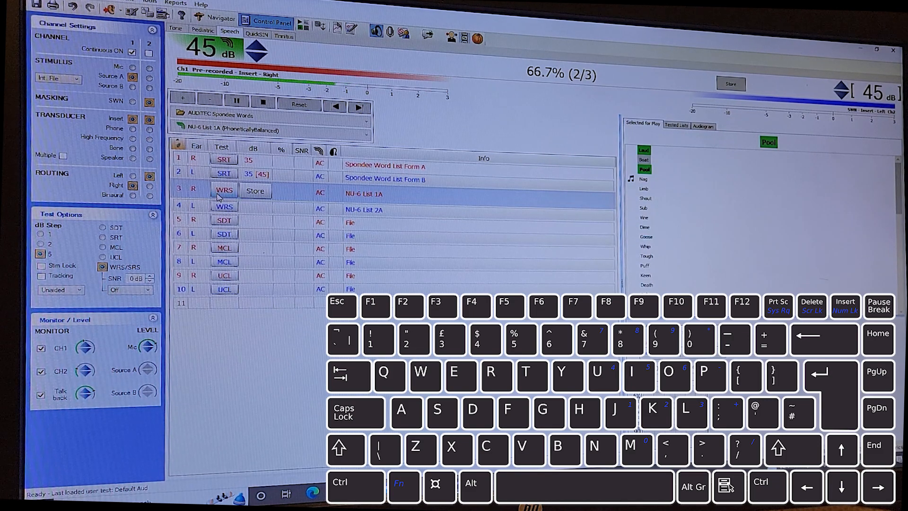
left_click(235, 101)
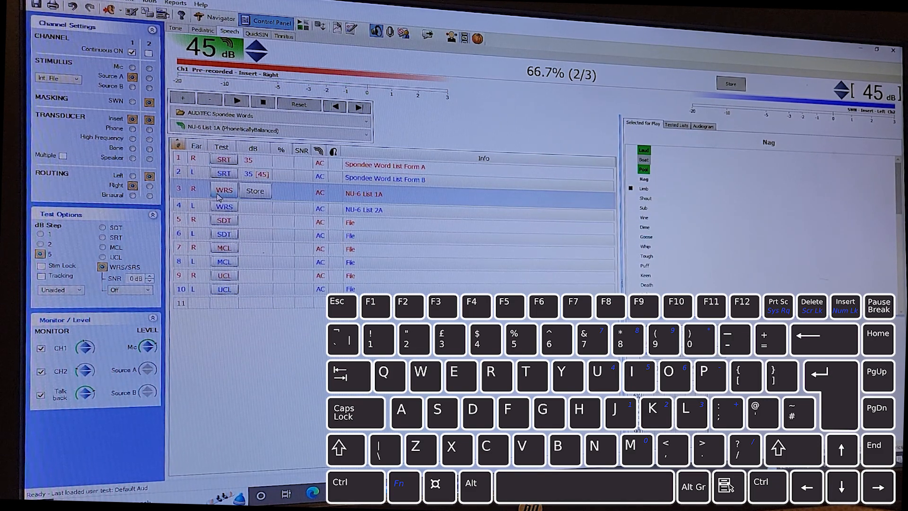
Store the 66.7% right-ear word recognition score and advance to the left-ear list.
key("s")
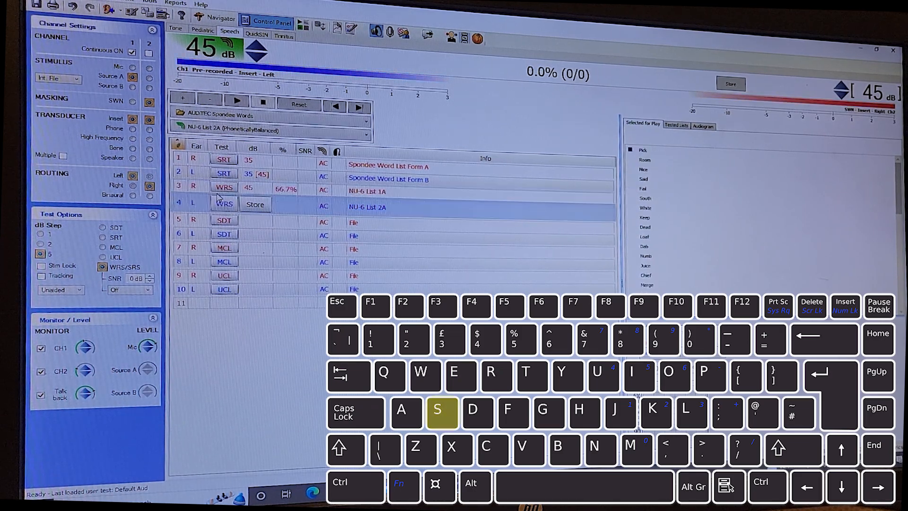
key("s")
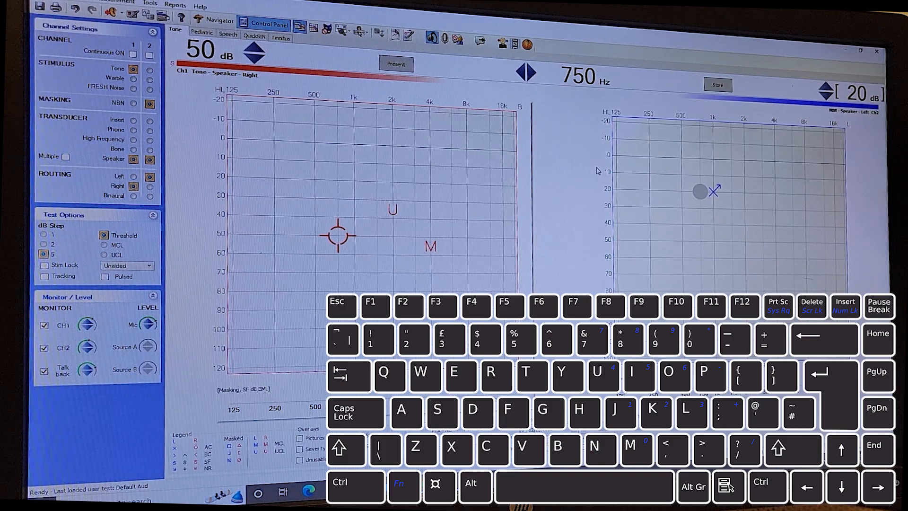
Return to the pure-tone audiogram with F8, landing on the tympanometry screening view.
key("F8")
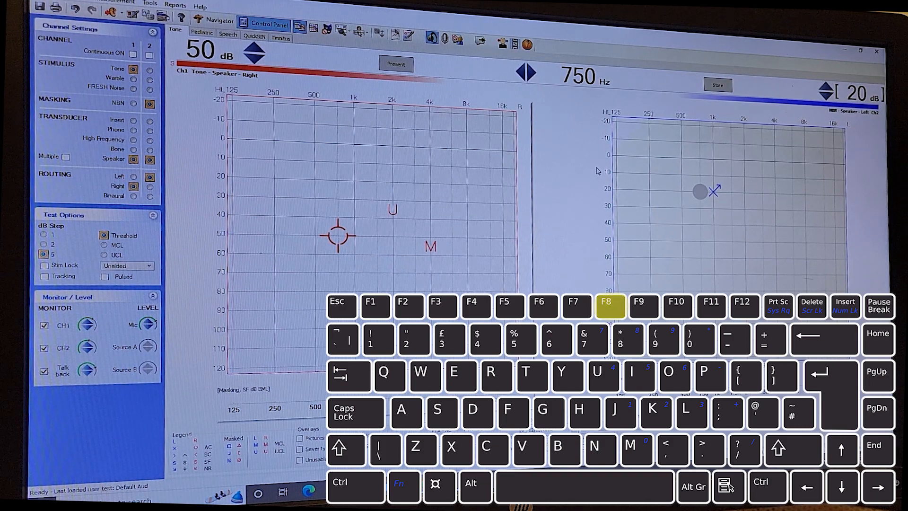
key("F8")
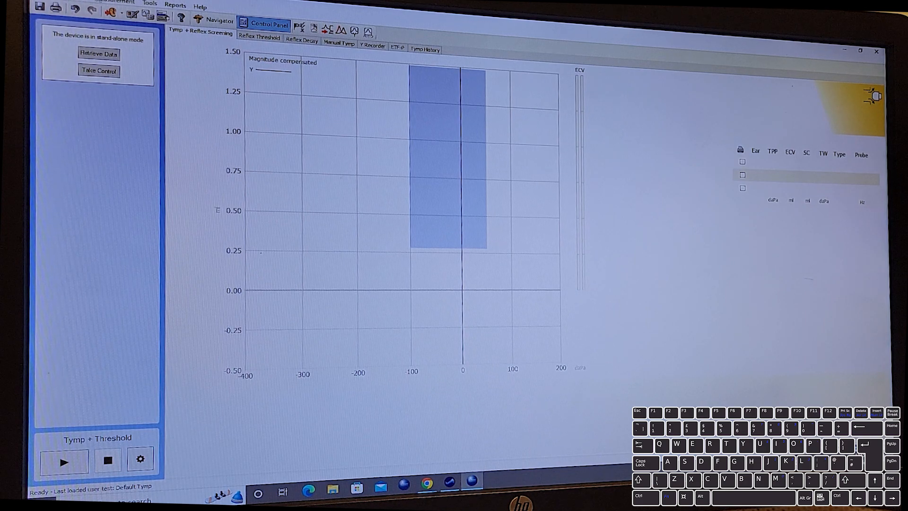
Retrieve the stored right-ear tympanogram from the standalone device.
left_click(98, 53)
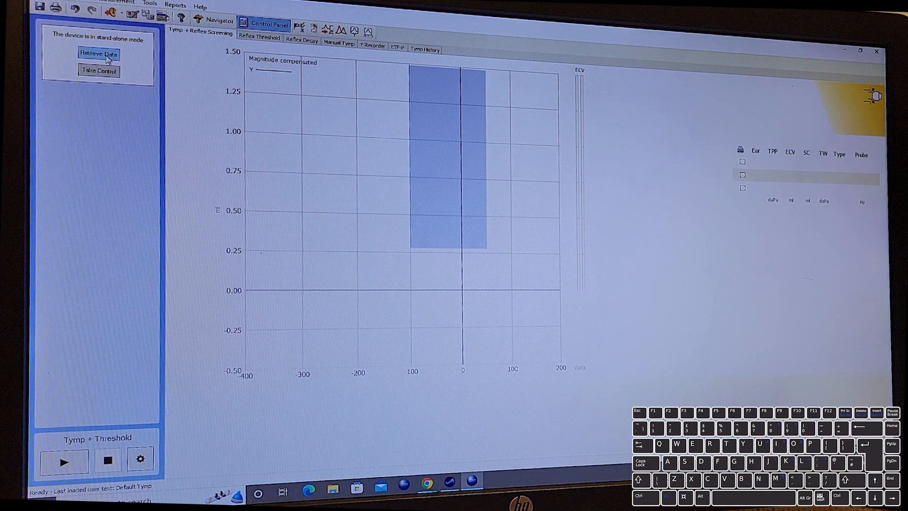
left_click(98, 53)
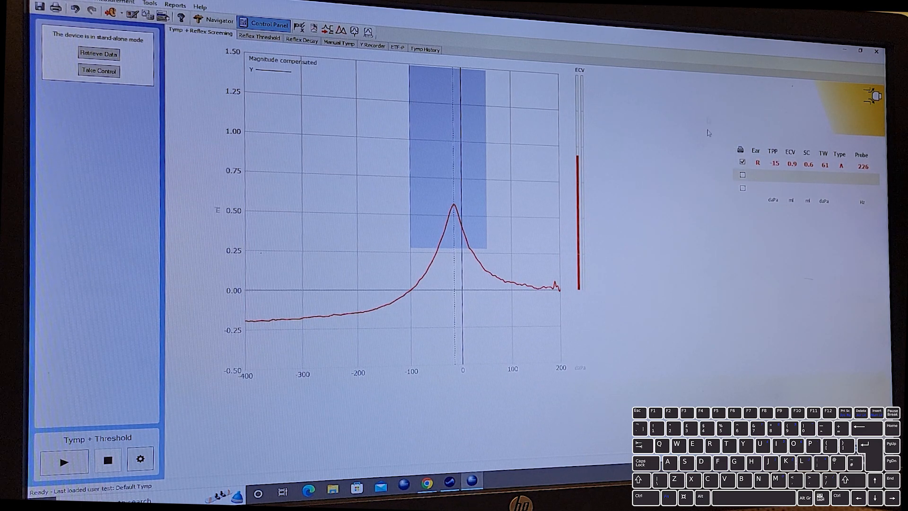
mouse_move(566, 314)
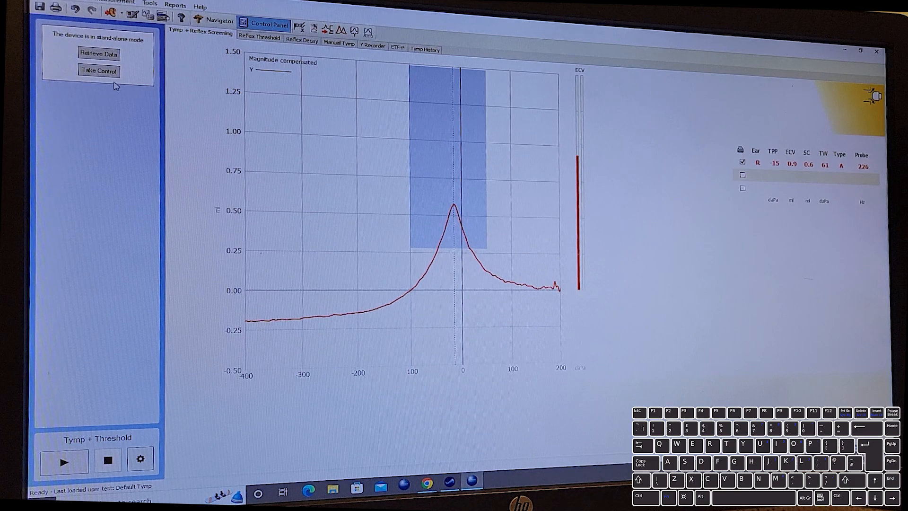
Take control of the tympanometer from the PC, accepting deletion of all device data.
left_click(99, 71)
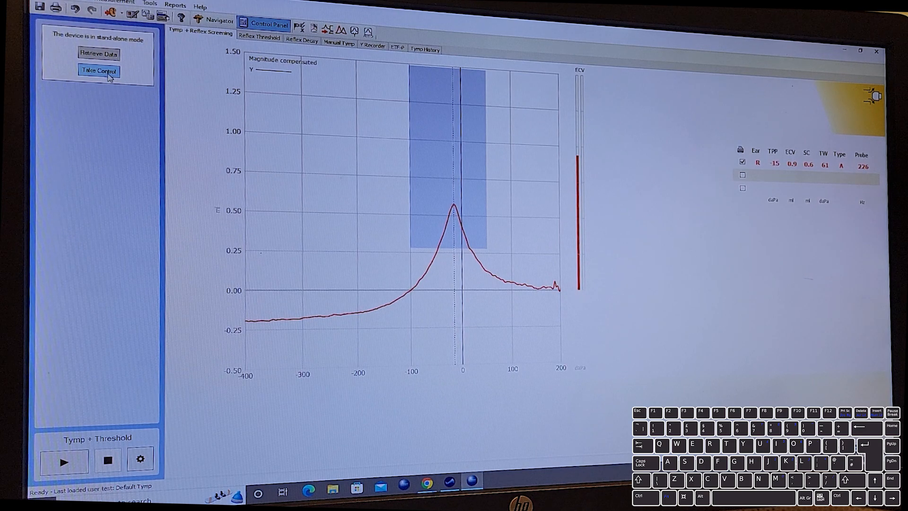
left_click(97, 71)
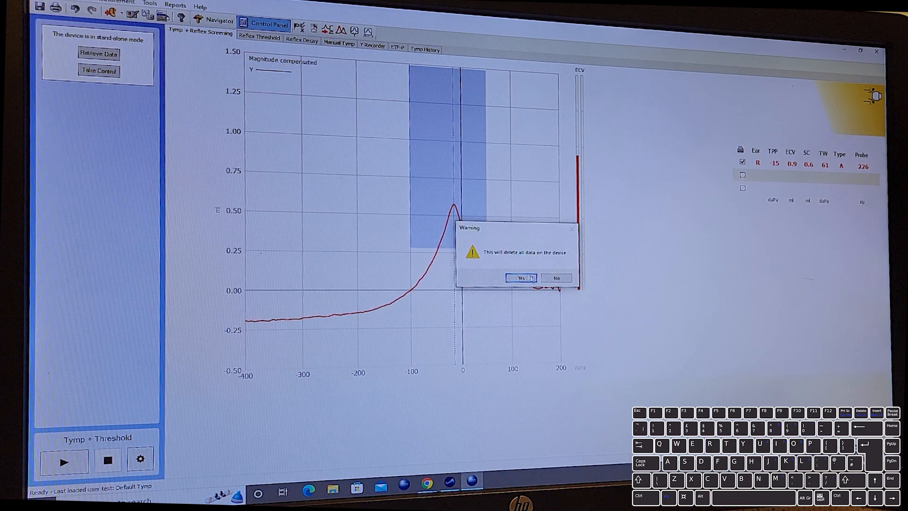
left_click(517, 278)
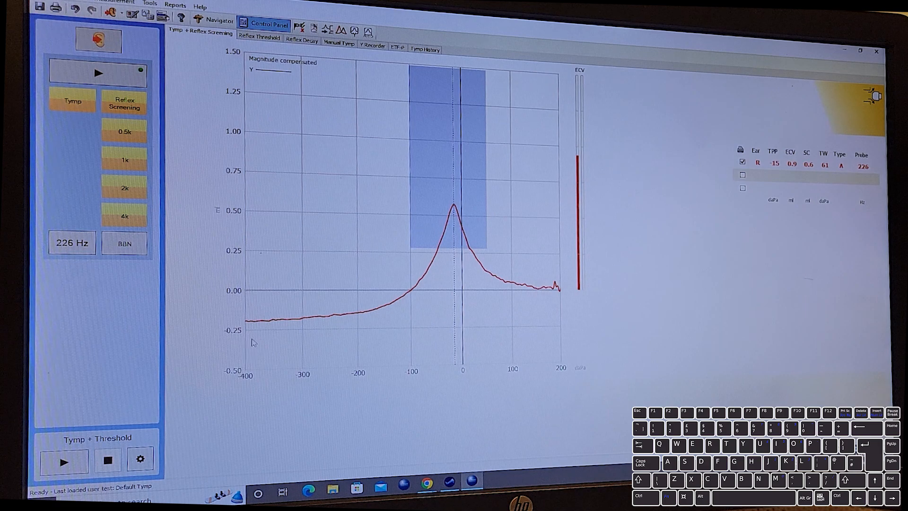